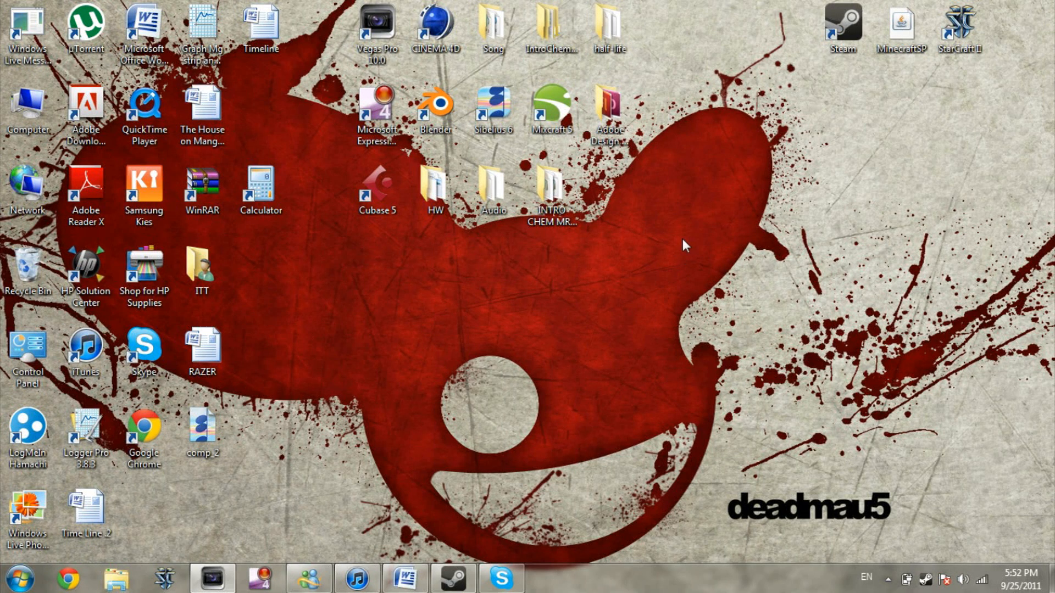
mouse_move(656, 171)
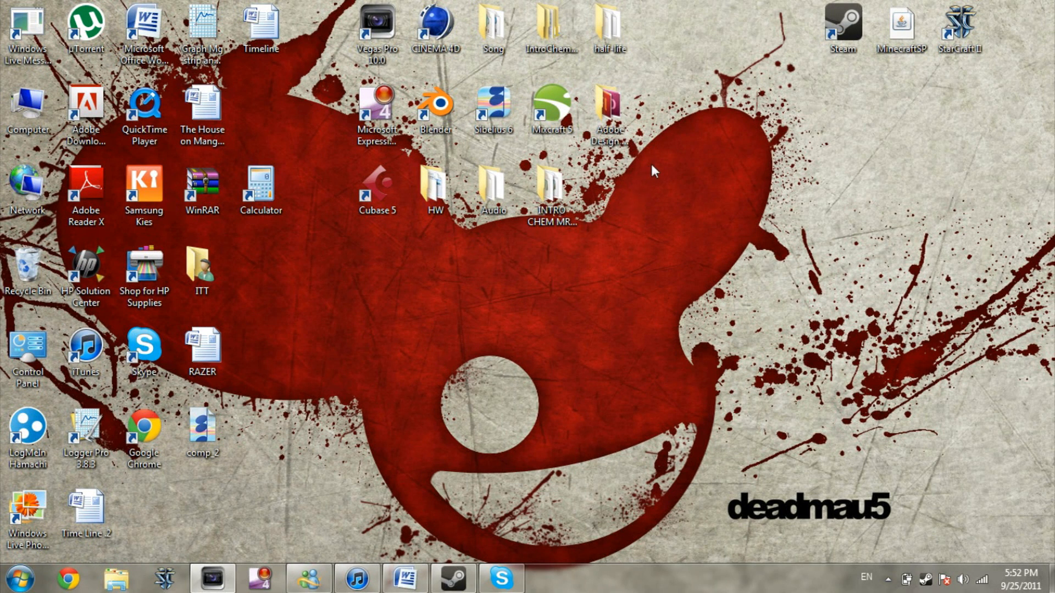
mouse_move(644, 161)
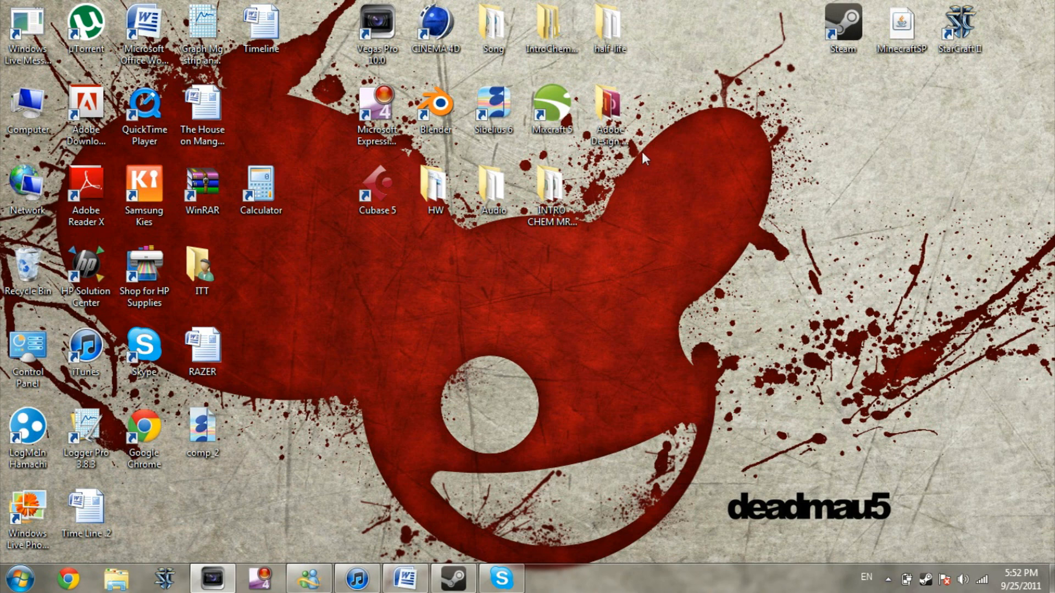
Show the Adobe Design Premium CS5.5 folder's 13 shortcuts and inspect the Adobe Photoshop CS5.1 shortcut.
left_click(606, 108)
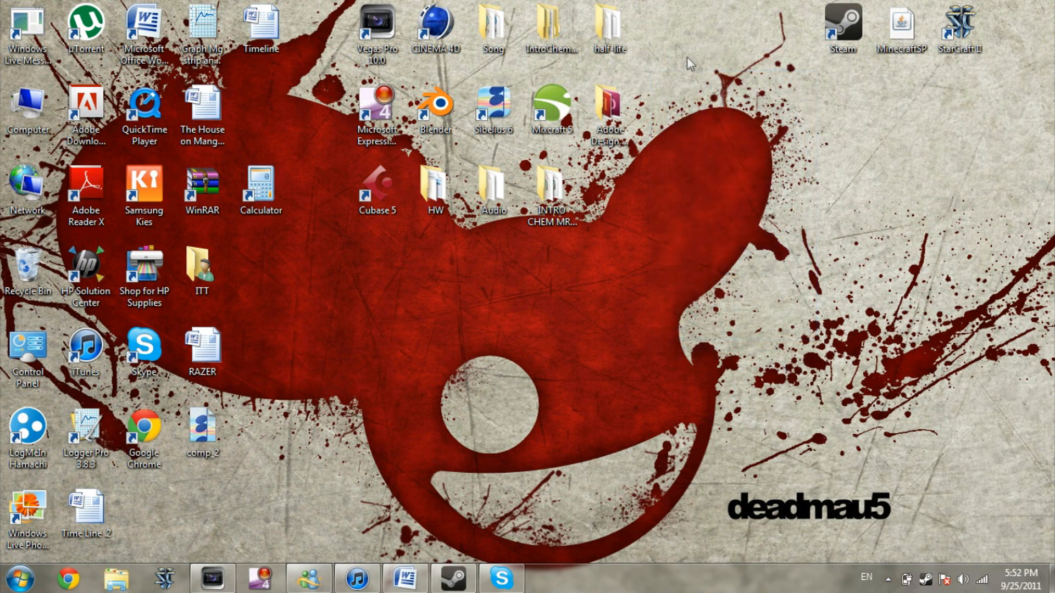
left_click(608, 108)
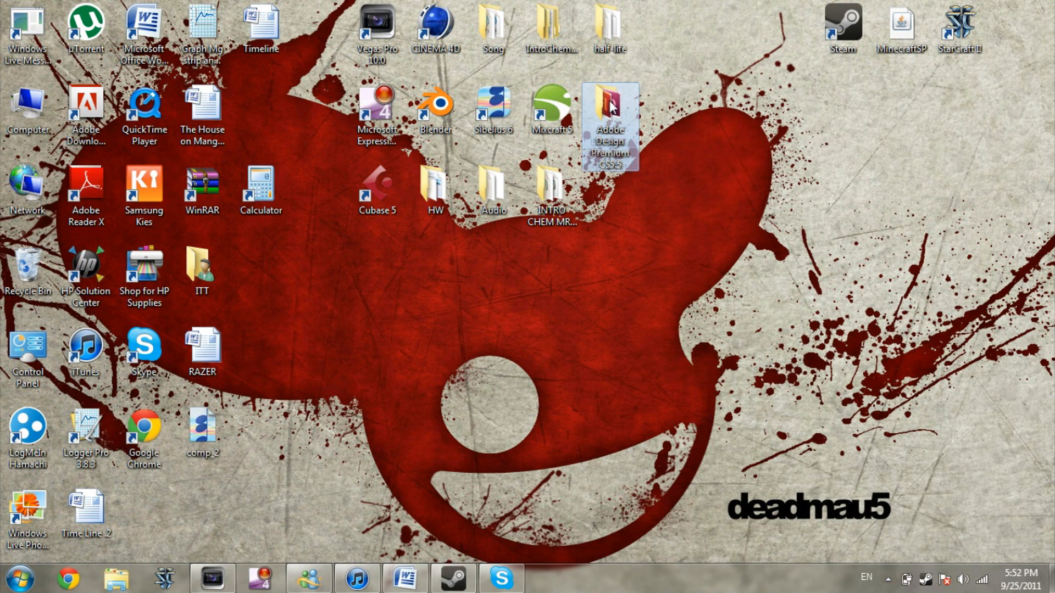
double_click(608, 121)
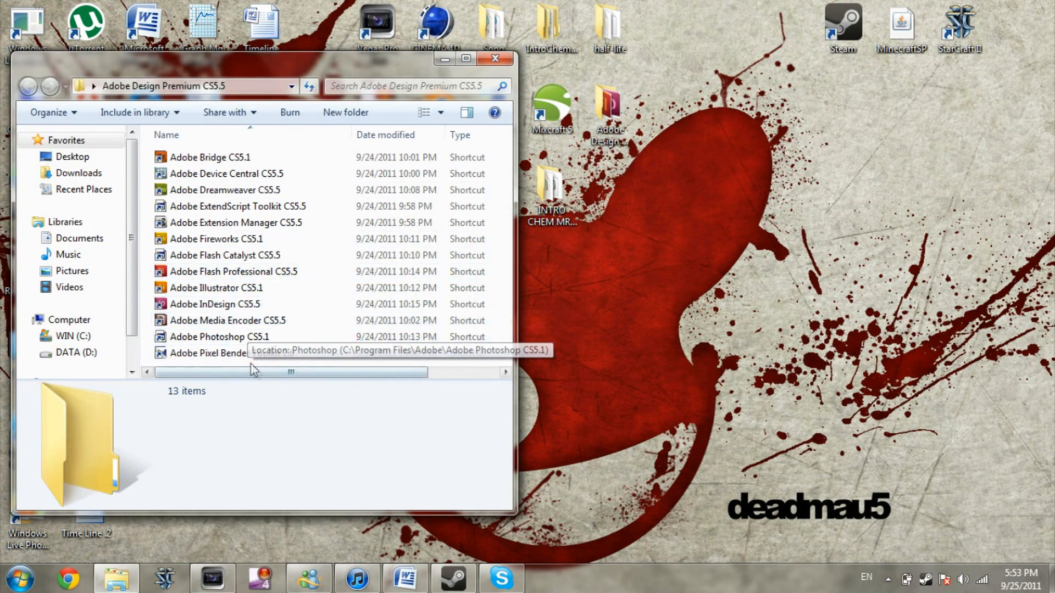
left_click(217, 337)
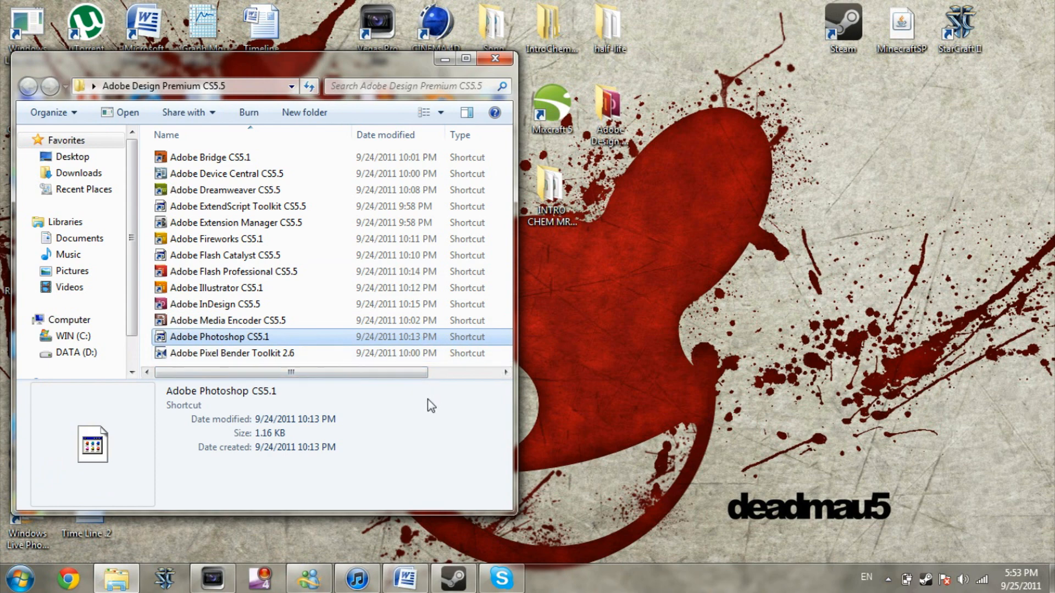
mouse_move(511, 76)
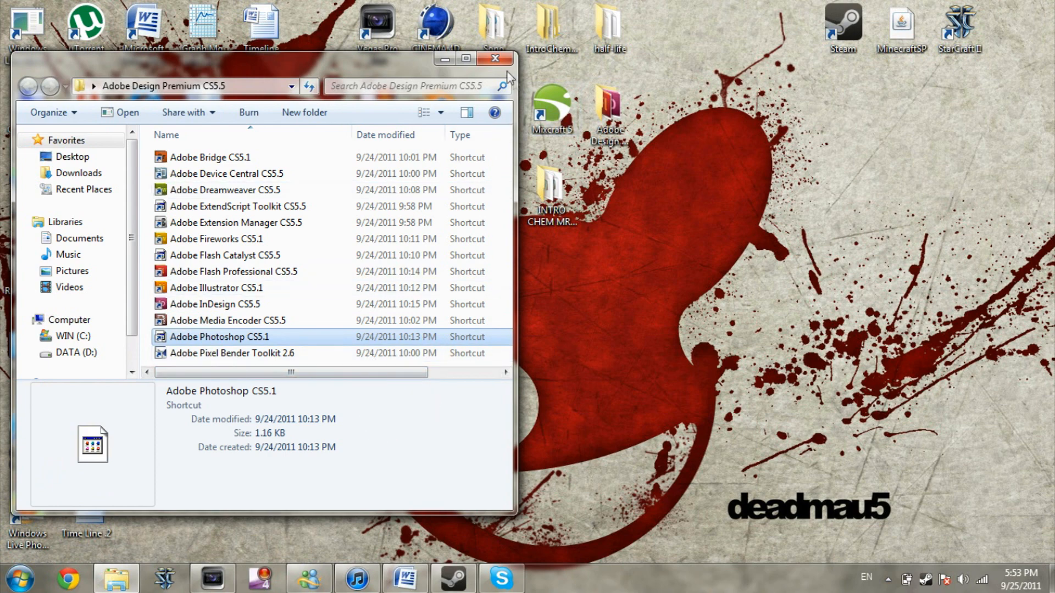
Close the folder window, then reopen Adobe Design Premium CS5.5 and highlight a shortcut again.
left_click(496, 58)
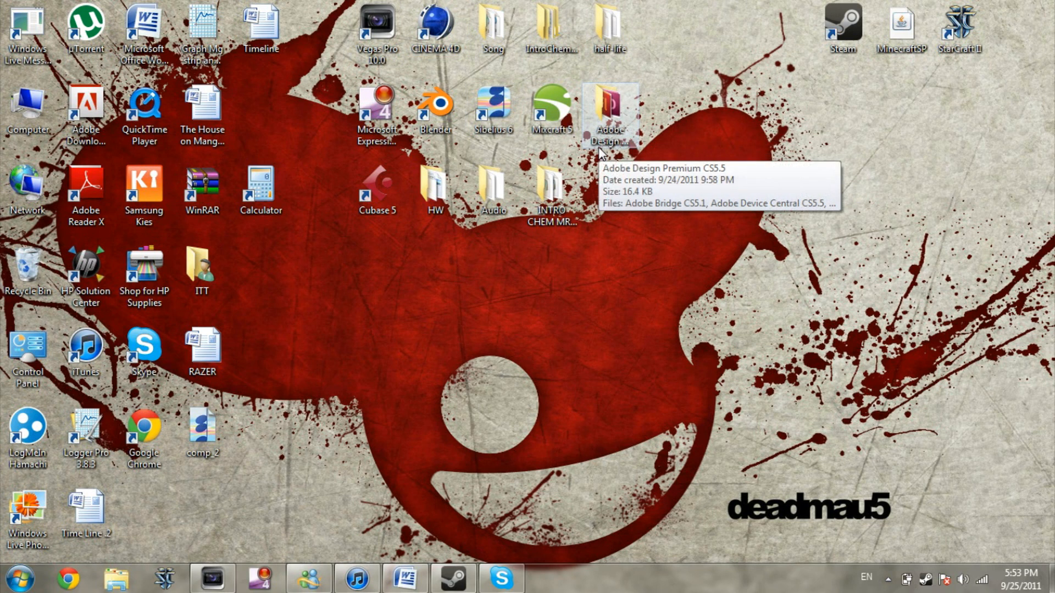
mouse_move(705, 227)
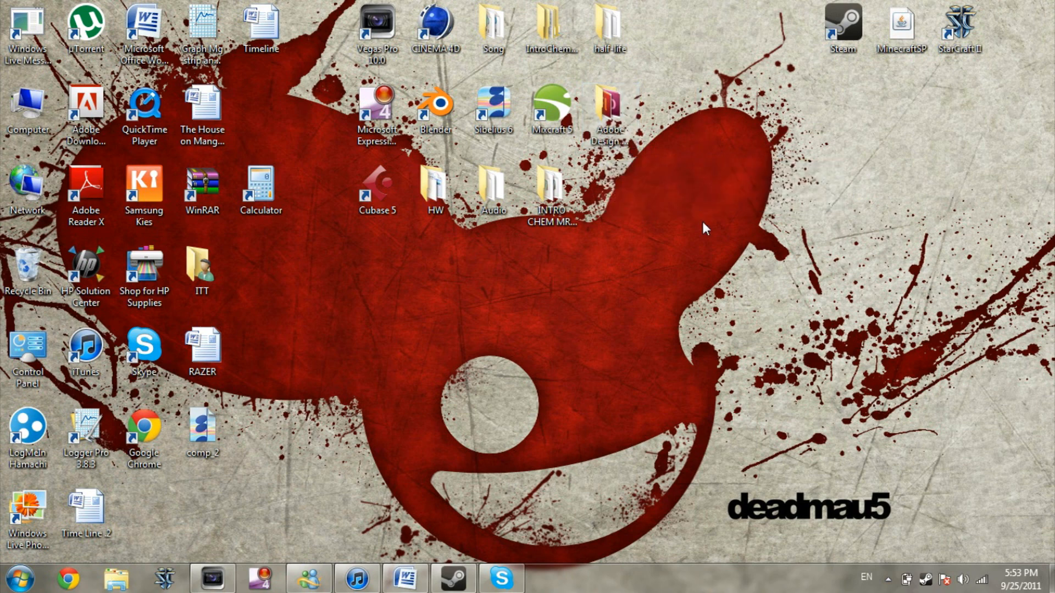
mouse_move(683, 197)
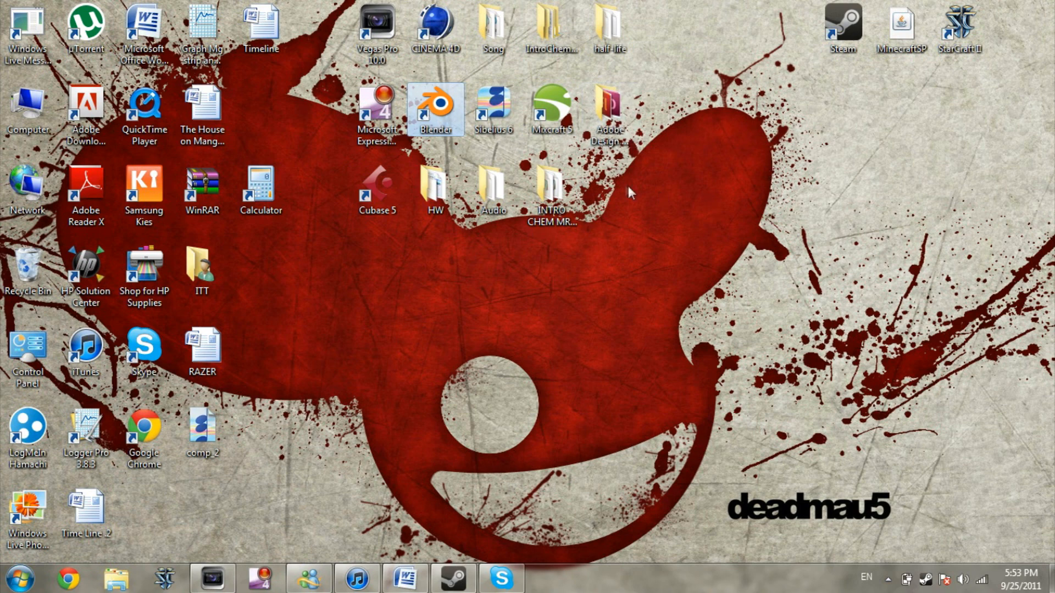
left_click(115, 580)
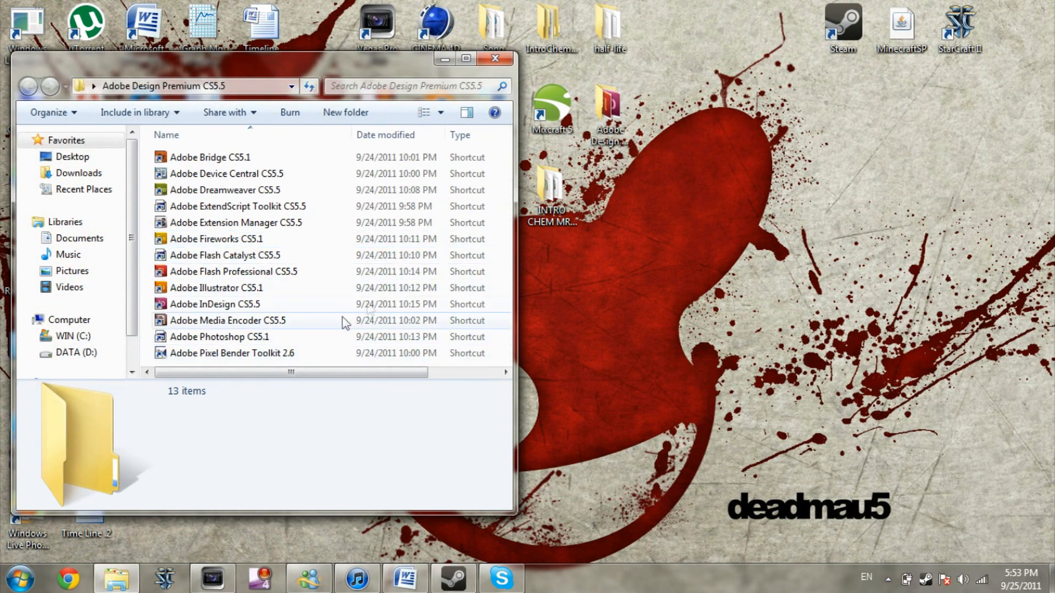
left_click(218, 336)
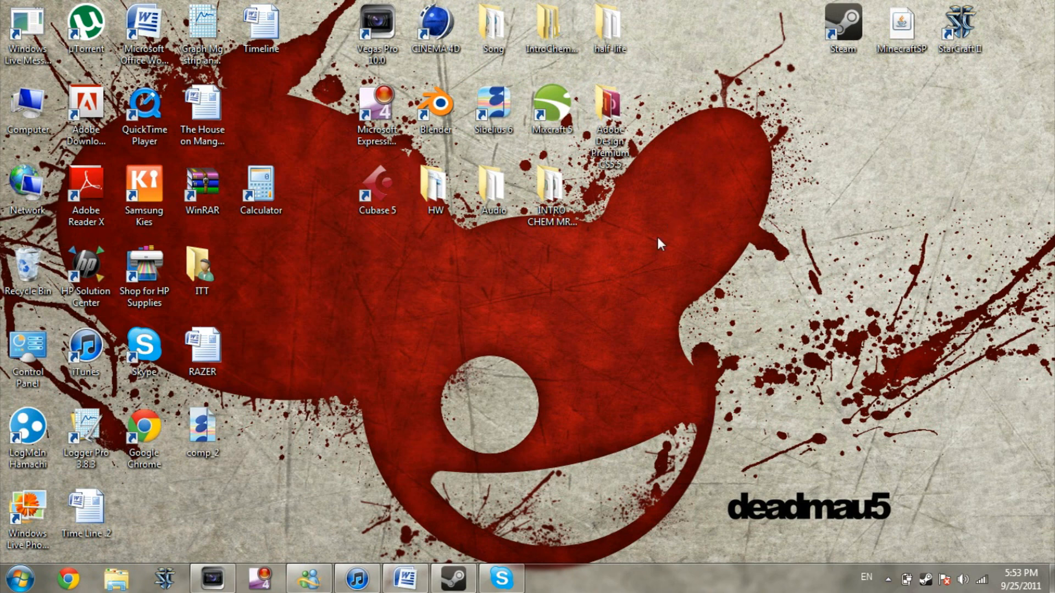
mouse_move(565, 375)
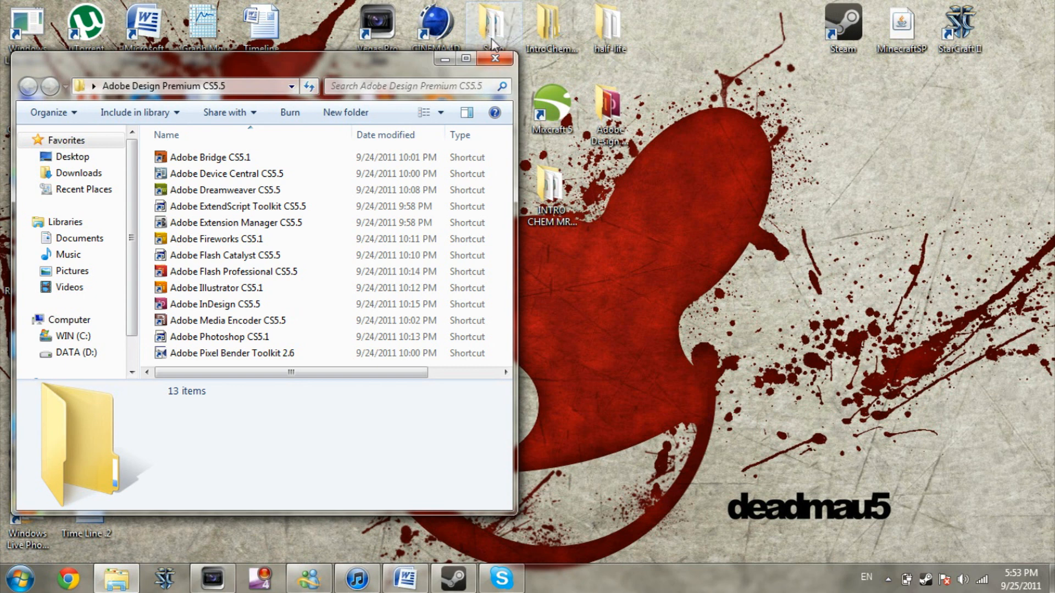
mouse_move(496, 58)
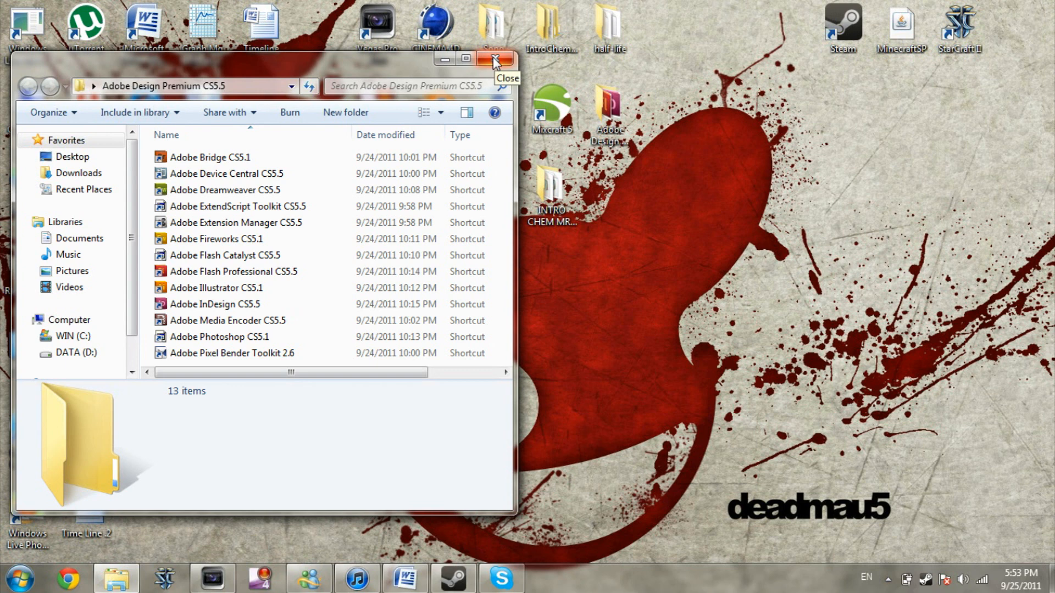
mouse_move(496, 62)
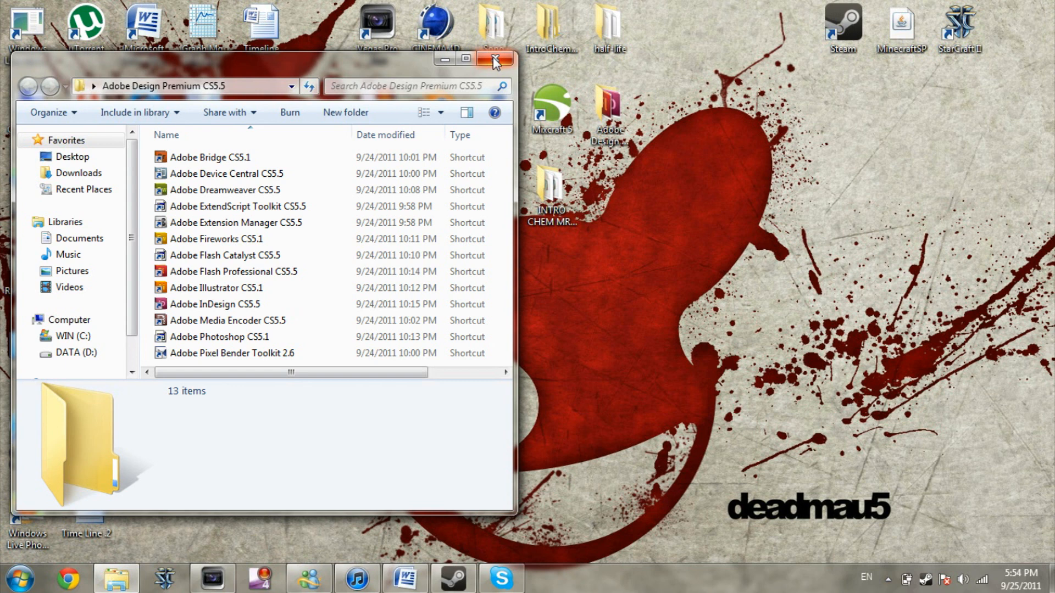
mouse_move(502, 71)
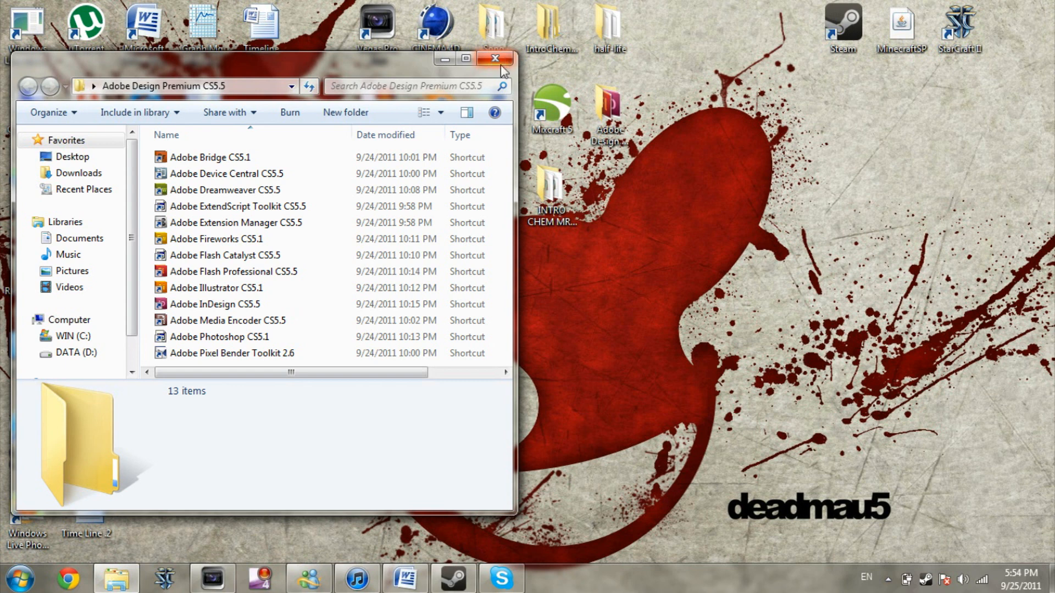